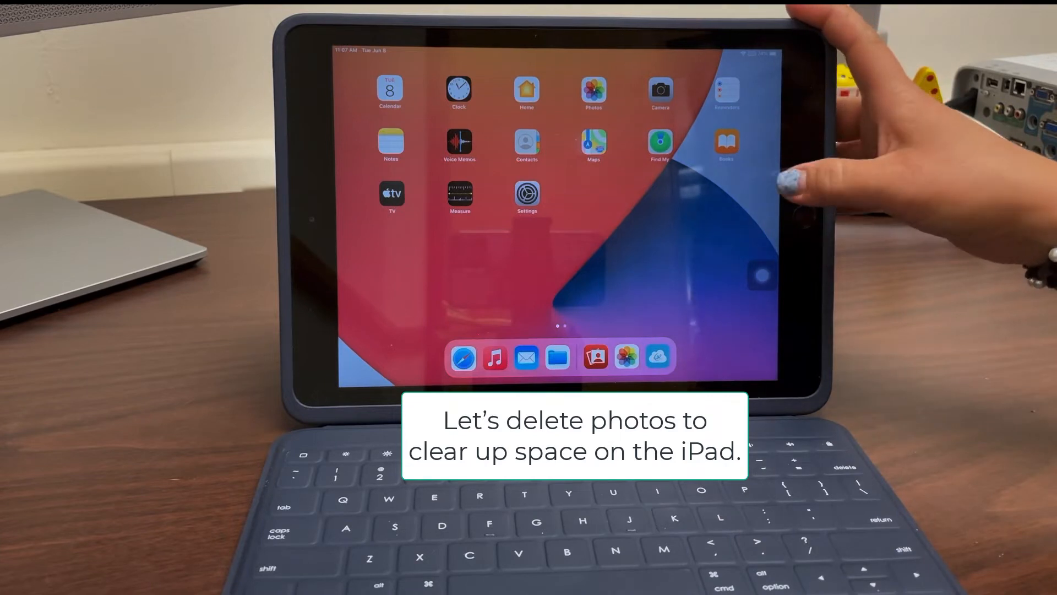
Launch Photos from the Home Screen to show All Photos.
{"action": "left_click", "coordinate": [594, 87]}
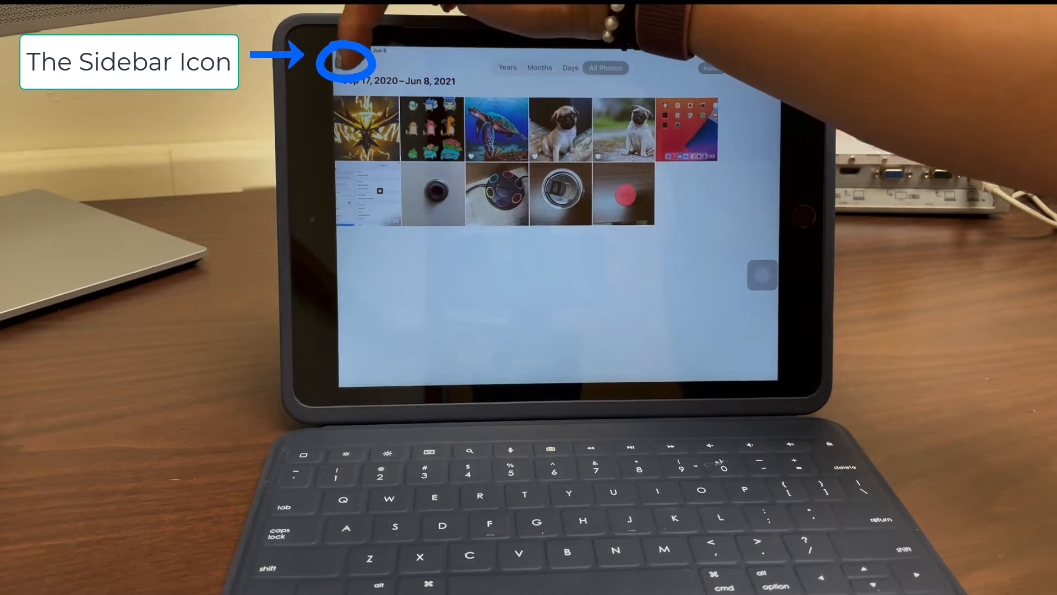
Show the sidebar and browse Favorites, Recents, Videos and Screen Recordings before returning to Library.
{"action": "left_click", "coordinate": [346, 66]}
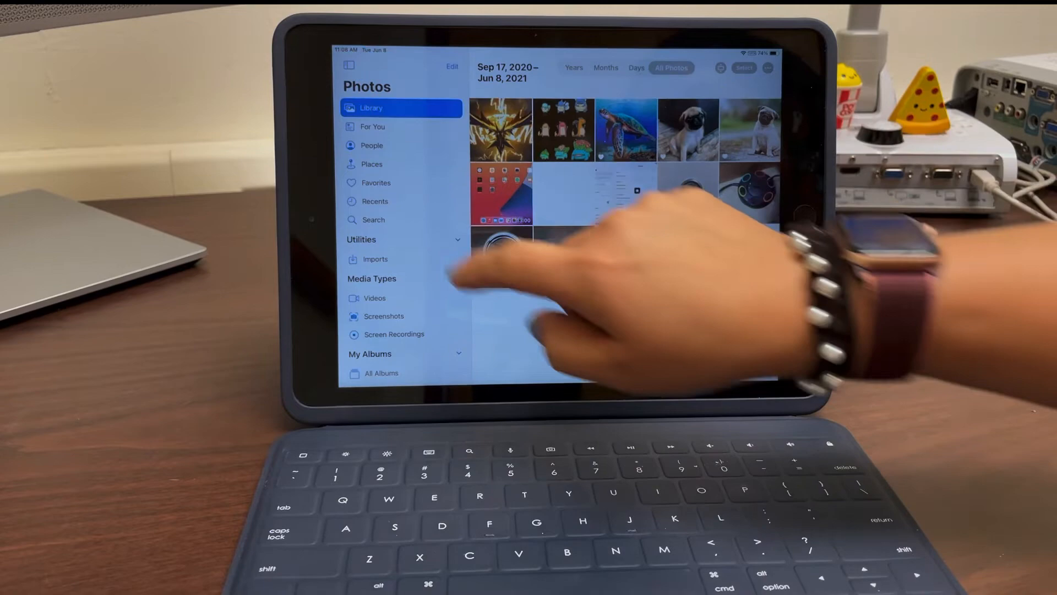
{"action": "left_click", "coordinate": [624, 130]}
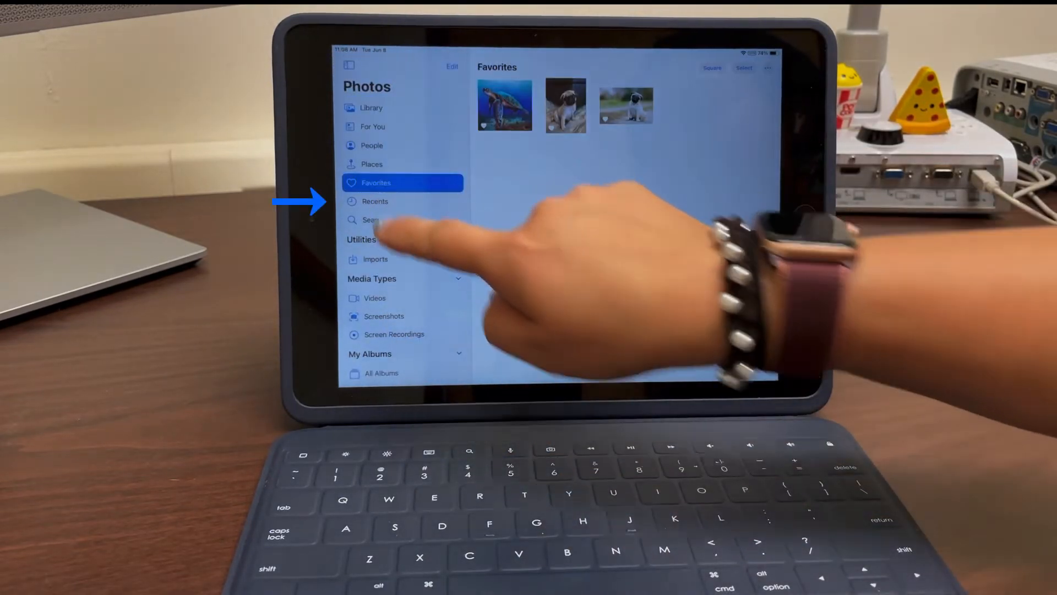
{"action": "left_click", "coordinate": [402, 201]}
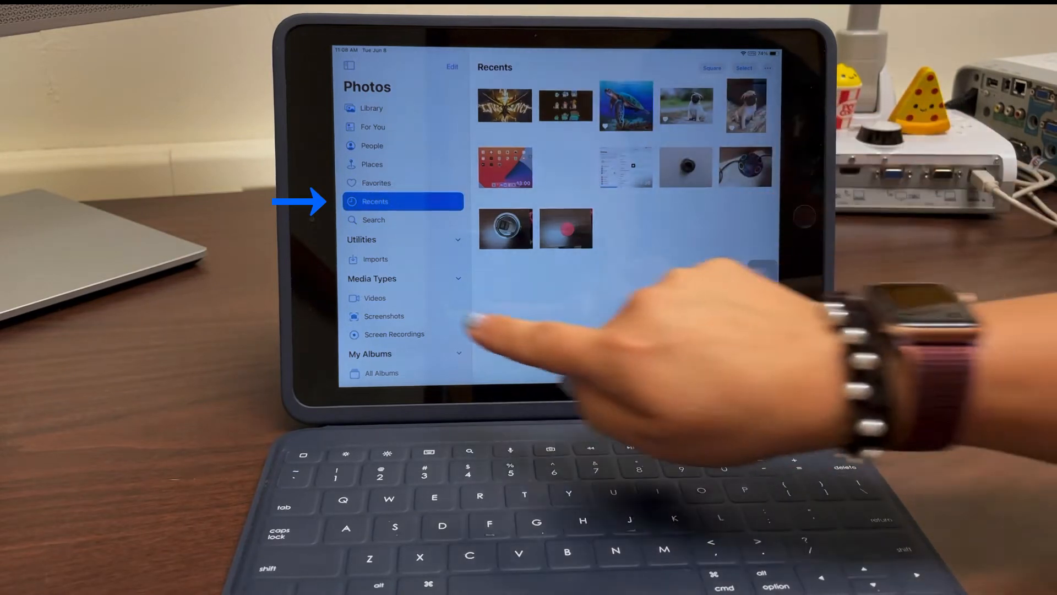
{"action": "left_click", "coordinate": [375, 298]}
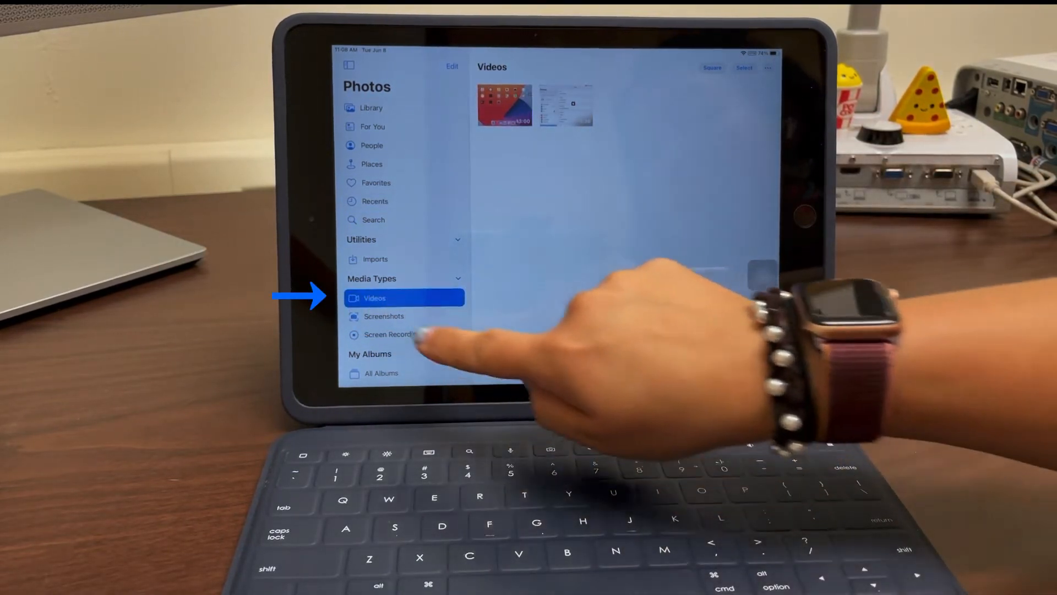
{"action": "left_click", "coordinate": [404, 315]}
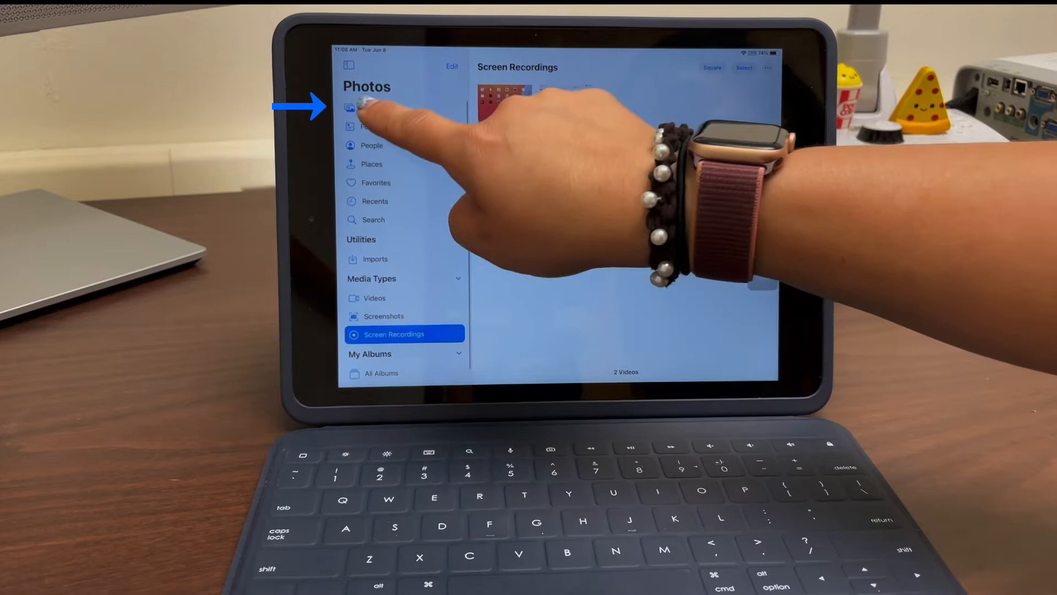
{"action": "left_click", "coordinate": [371, 108]}
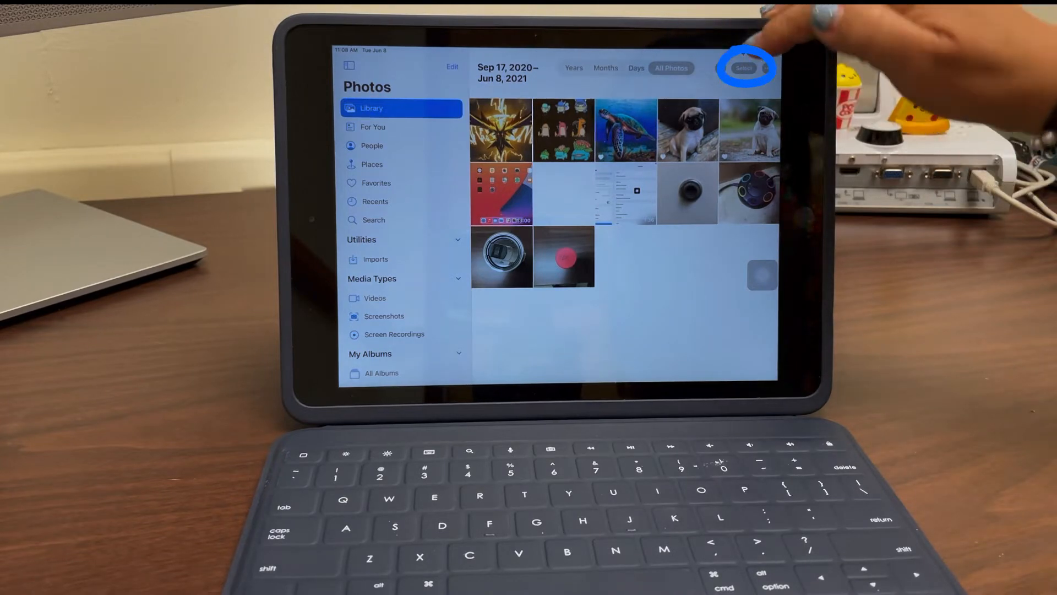
Select the golden artwork, sticker collage and sea turtle photos and delete all three.
{"action": "left_click", "coordinate": [745, 67]}
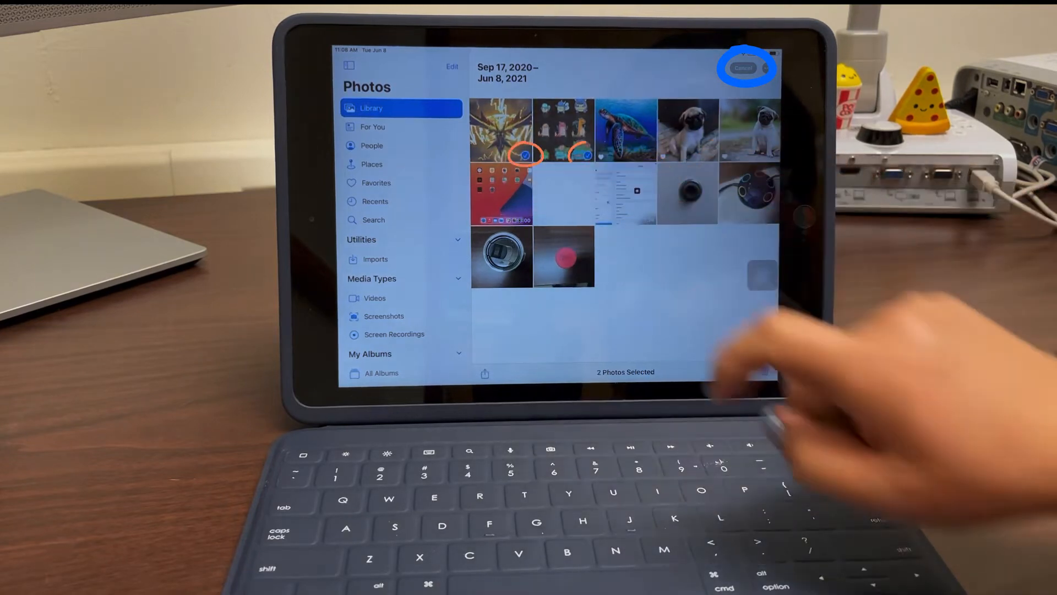
{"action": "left_click", "coordinate": [625, 130]}
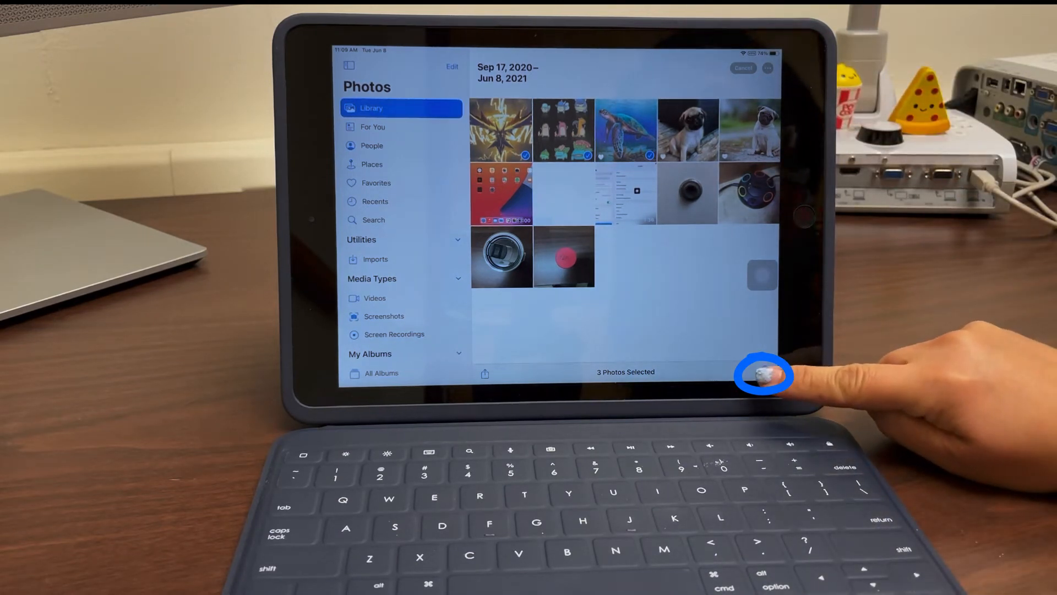
{"action": "left_click", "coordinate": [763, 374]}
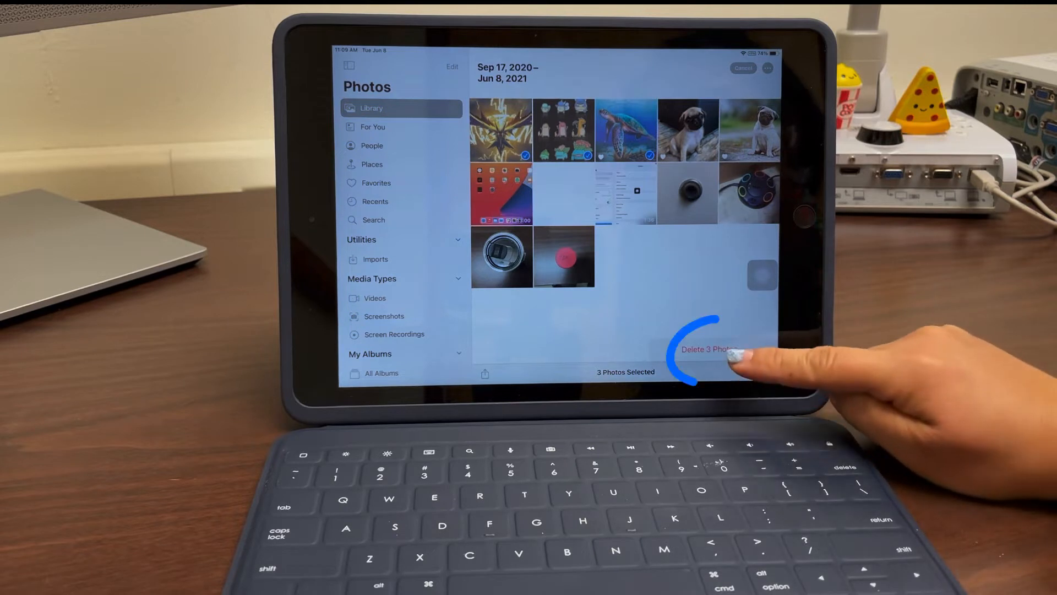
{"action": "left_click", "coordinate": [708, 349]}
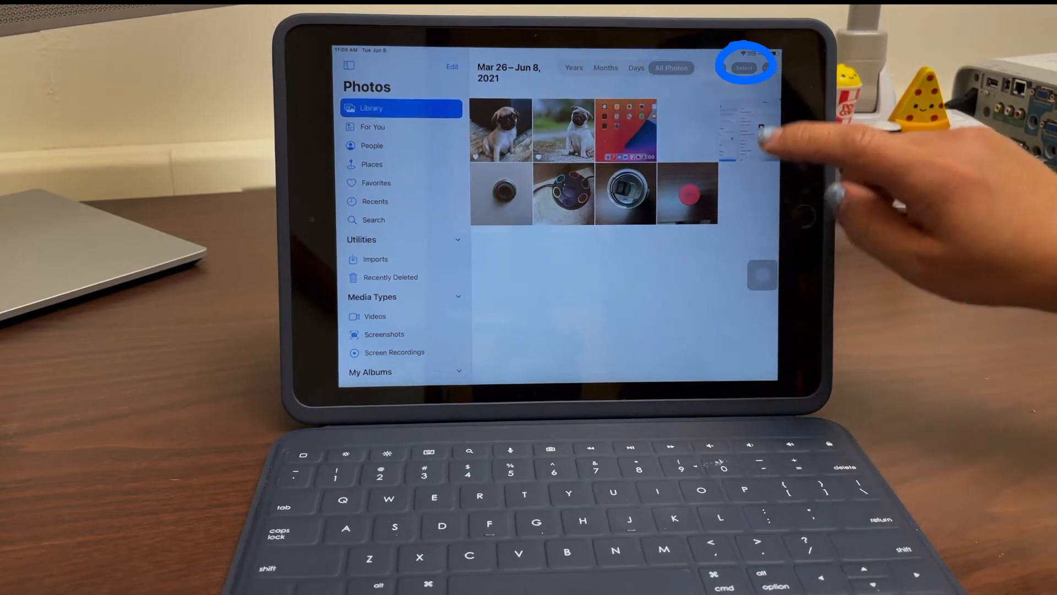
Select every item except one pug photo and delete those eight items.
{"action": "left_click", "coordinate": [744, 67]}
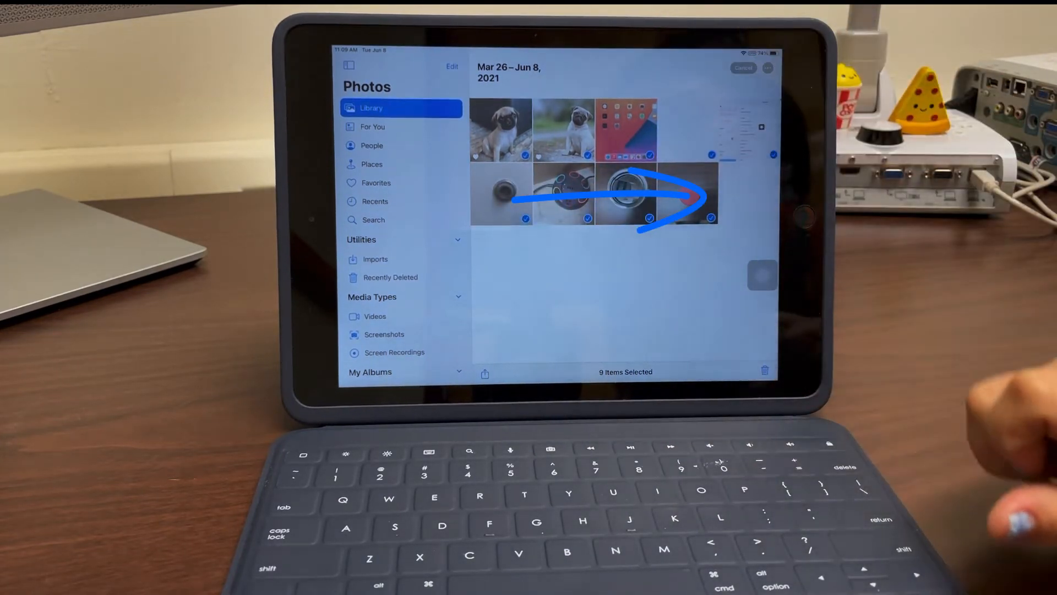
{"action": "left_click", "coordinate": [626, 195]}
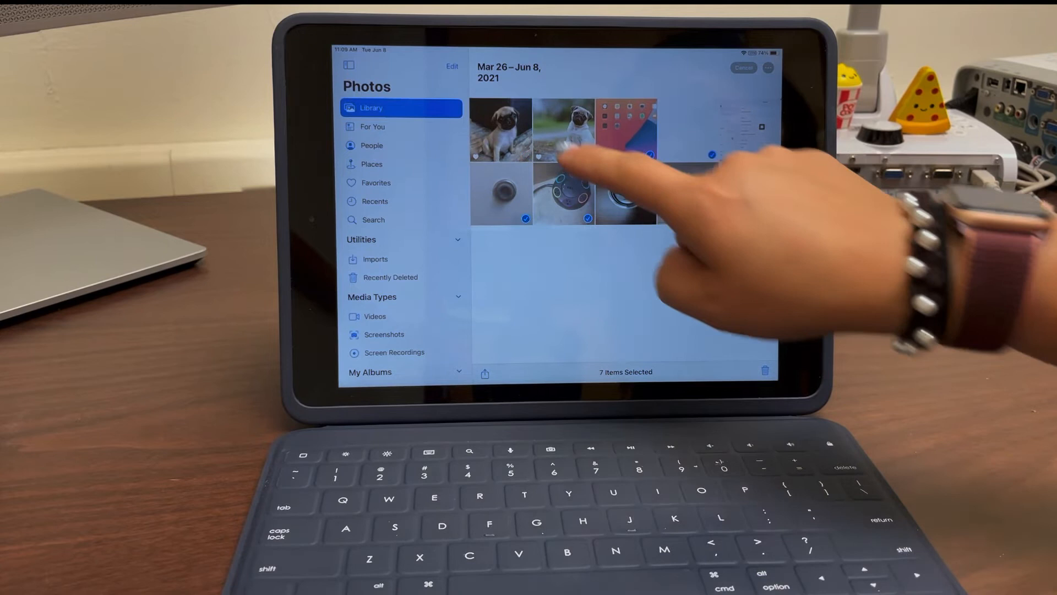
{"action": "left_click", "coordinate": [688, 195]}
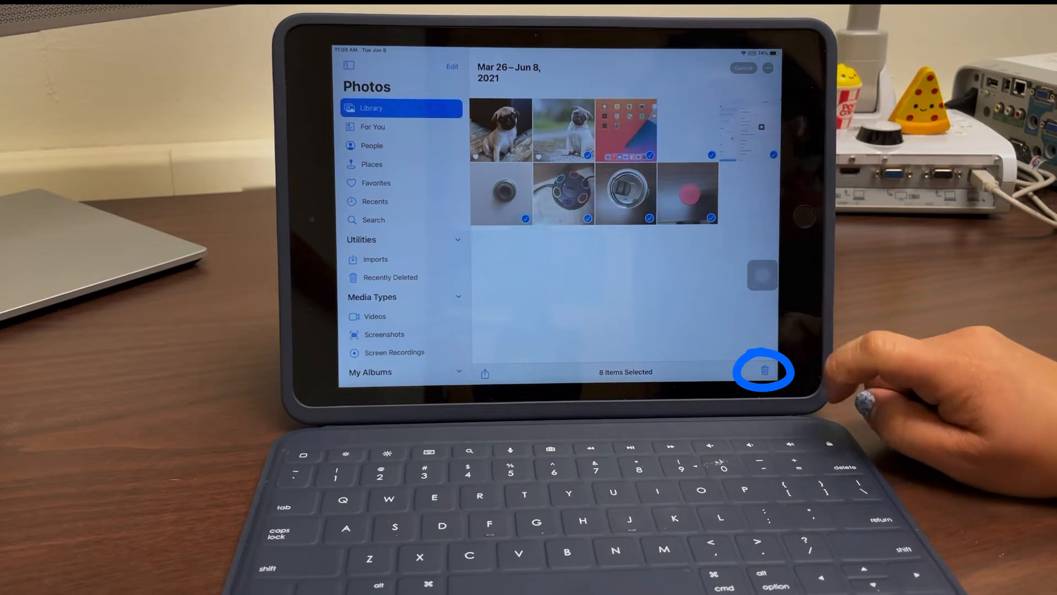
{"action": "left_click", "coordinate": [763, 371]}
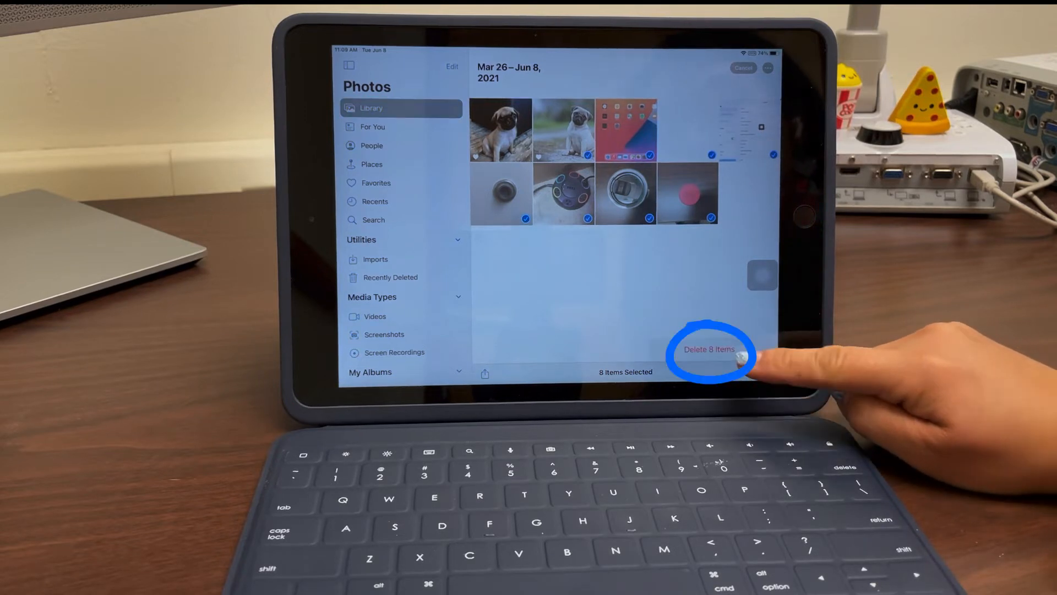
{"action": "left_click", "coordinate": [709, 349]}
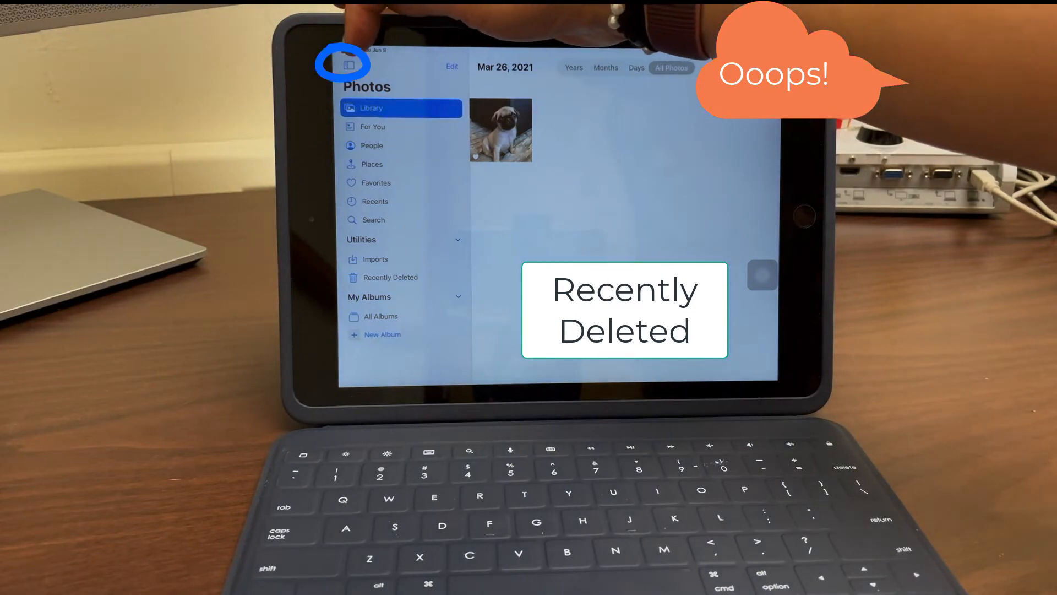
Restore the second pug photo from Recently Deleted and return to Library.
{"action": "left_click", "coordinate": [390, 277]}
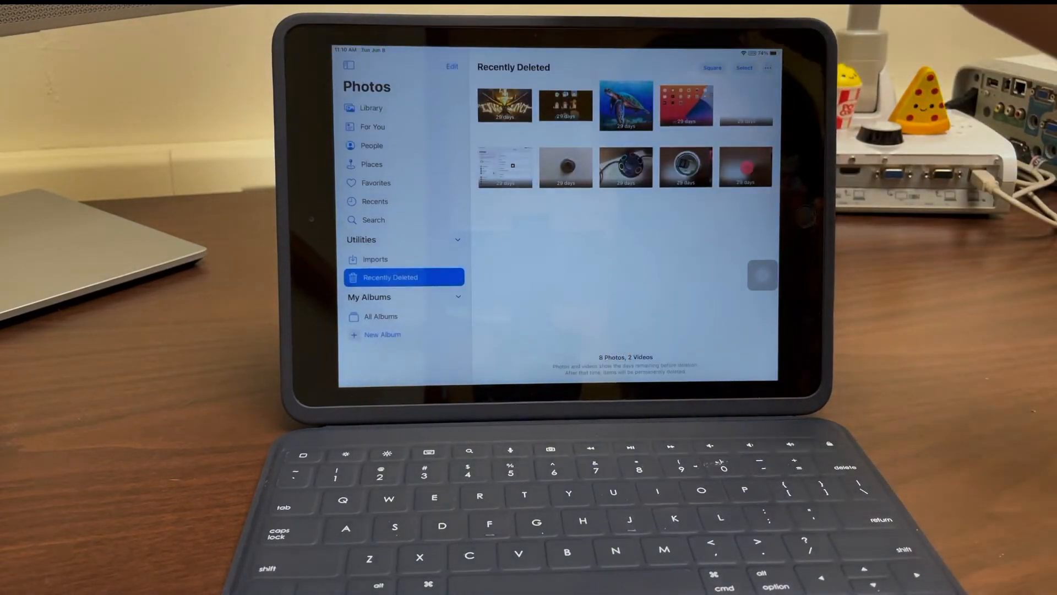
{"action": "left_click", "coordinate": [371, 108]}
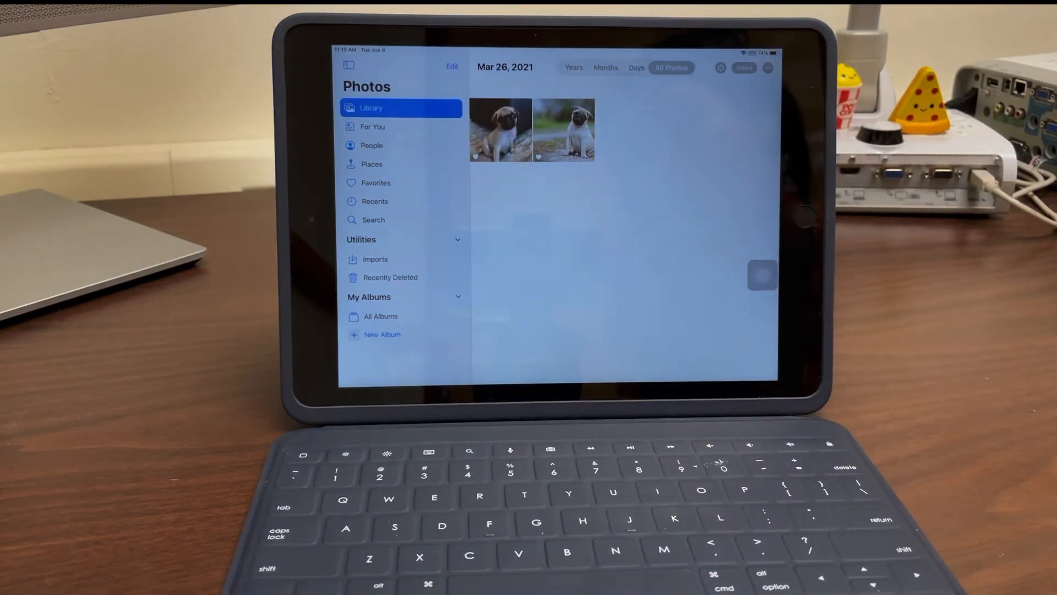
Open Recently Deleted, holding 8 photos and 2 videos.
{"action": "left_click", "coordinate": [390, 277]}
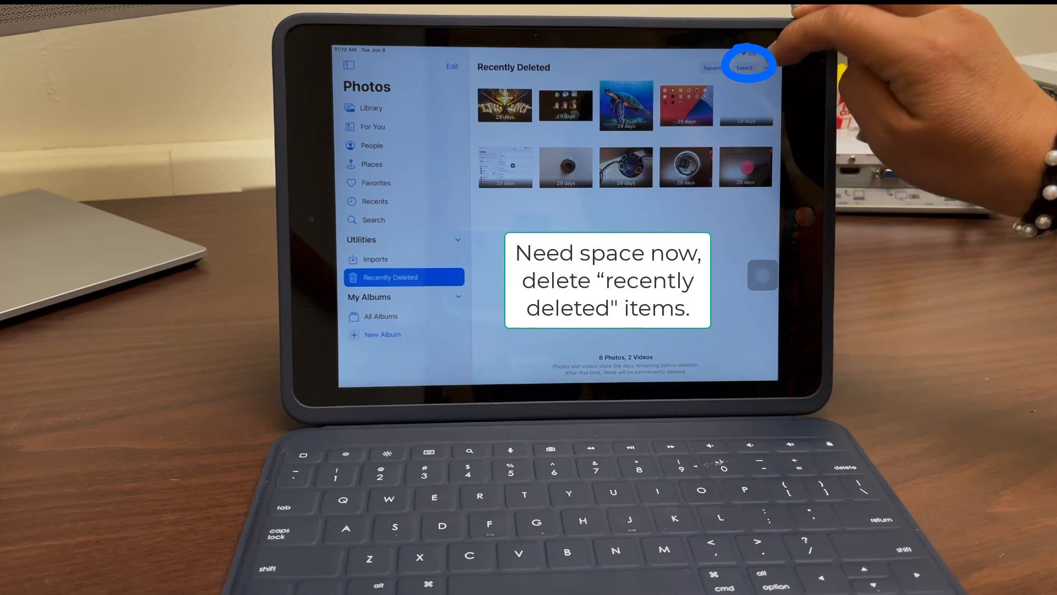
Delete all items in Recently Deleted, then return to Library with the sidebar hidden.
{"action": "left_click", "coordinate": [745, 66]}
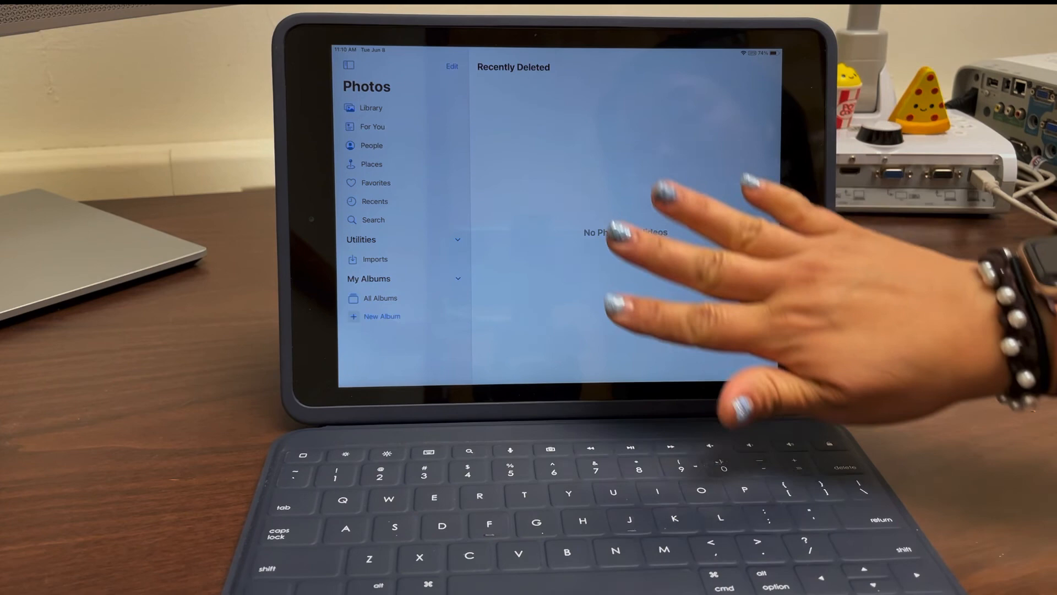
{"action": "left_click", "coordinate": [370, 108]}
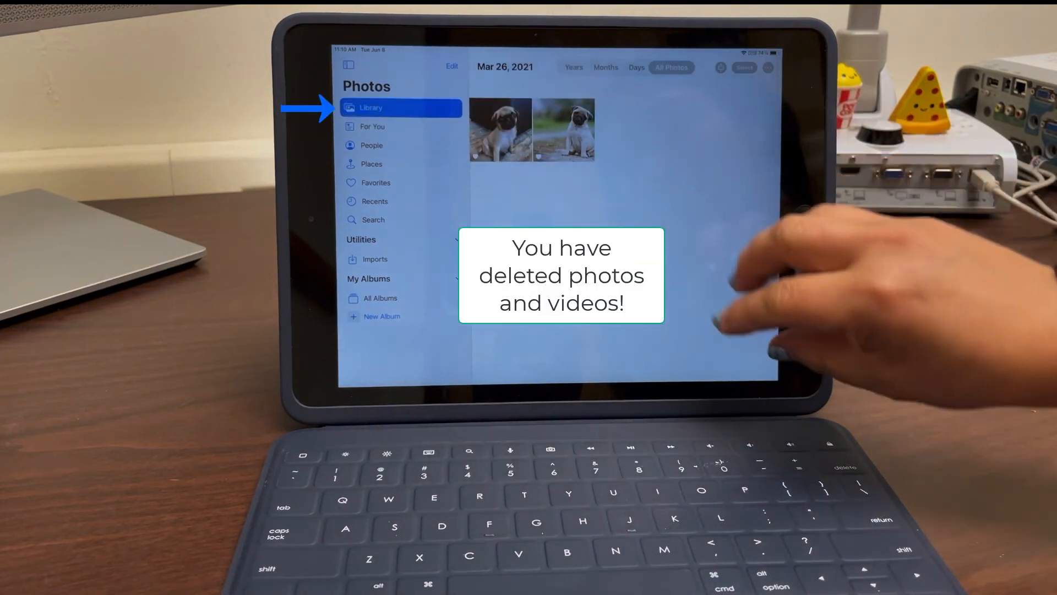
{"action": "mouse_move", "coordinate": [763, 277]}
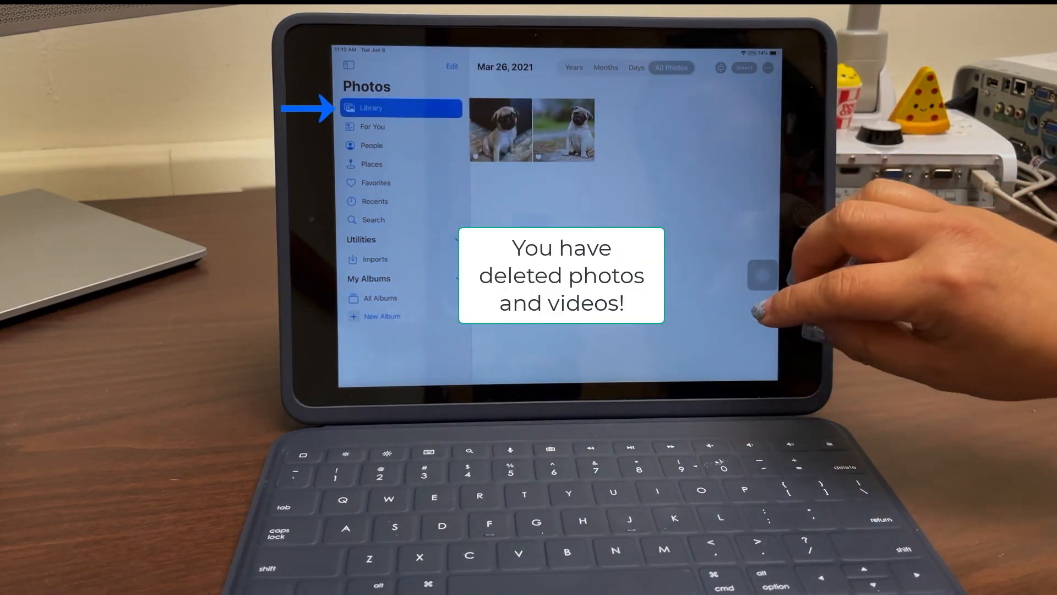
{"action": "left_click", "coordinate": [349, 66]}
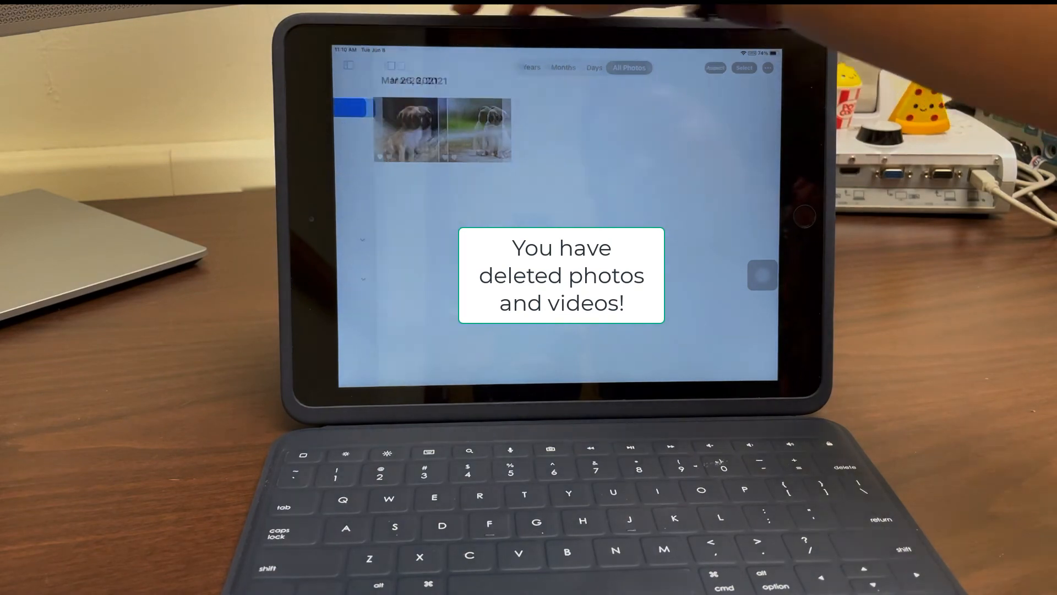